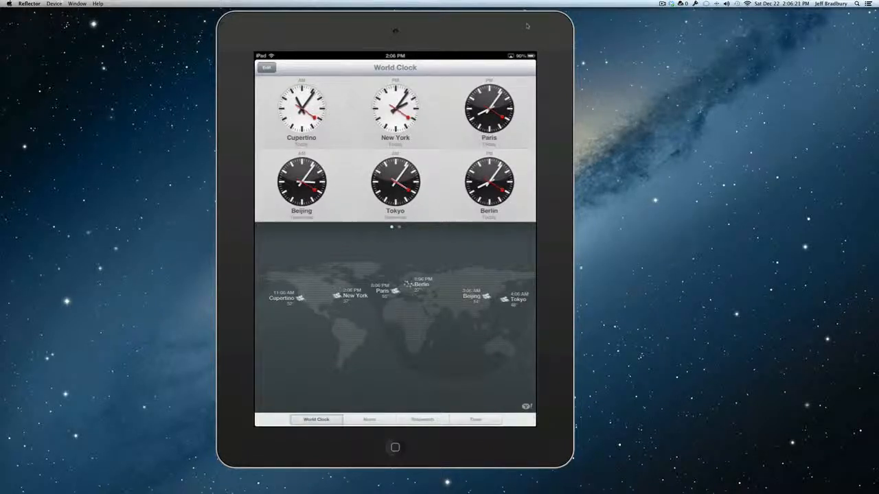
Switch from World Clock to the Timer, set to 0 hours 1 minute.
click(475, 420)
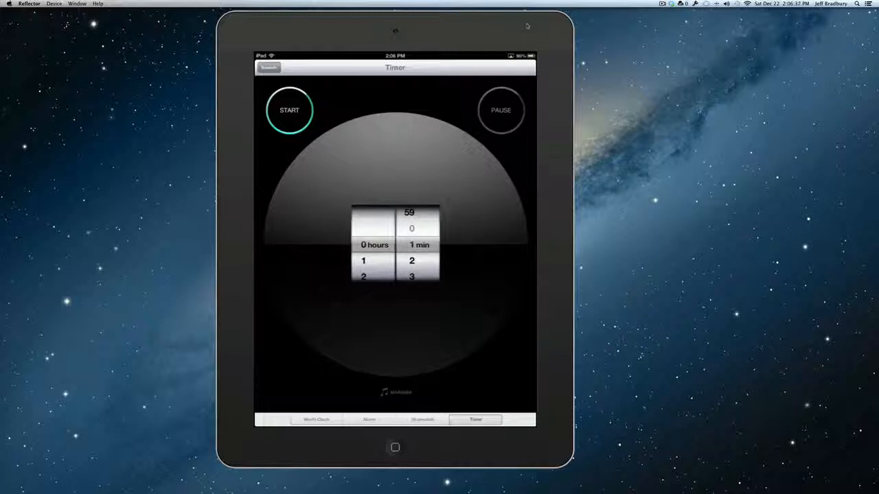
Change the When Timer Ends sound from Marimba to Old Car Horn.
click(396, 393)
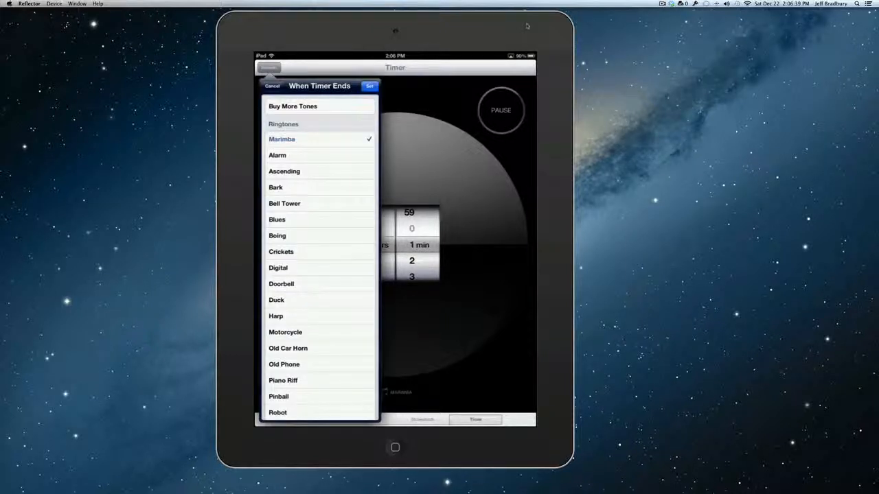
scroll(down, 3)
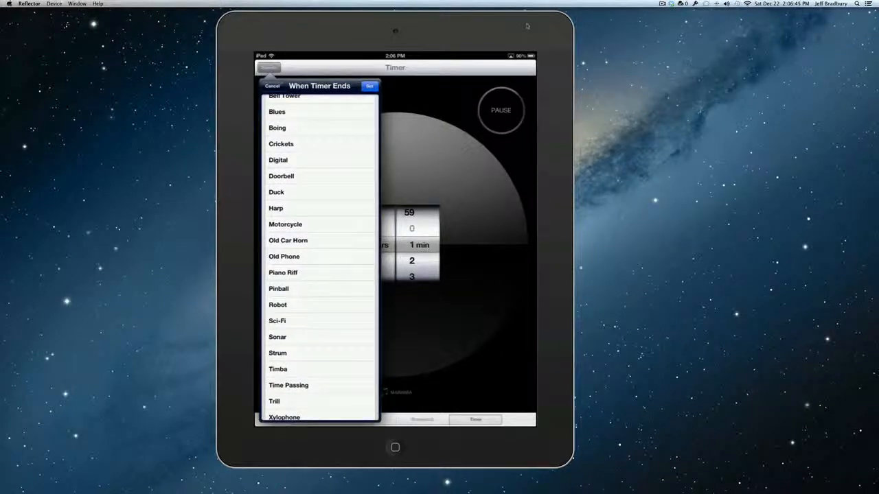
click(288, 240)
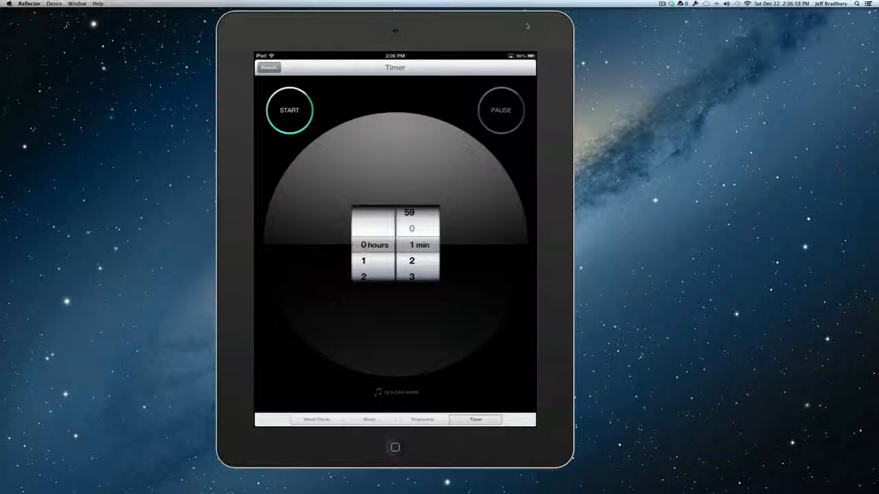
Start the 1-minute countdown, pause it around 00:20, then resume it.
click(289, 110)
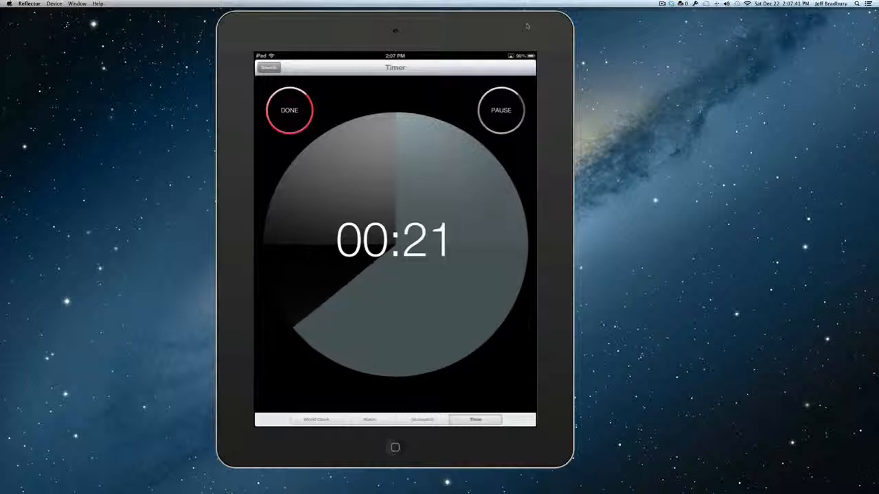
click(501, 110)
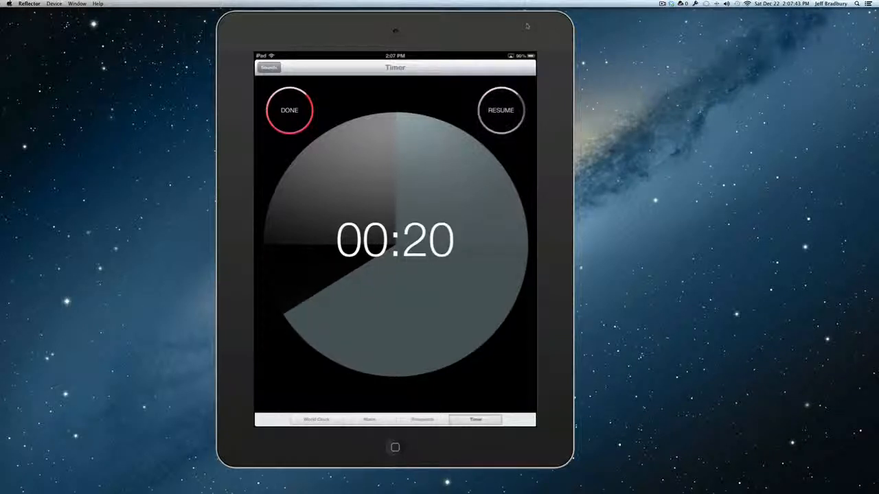
click(500, 110)
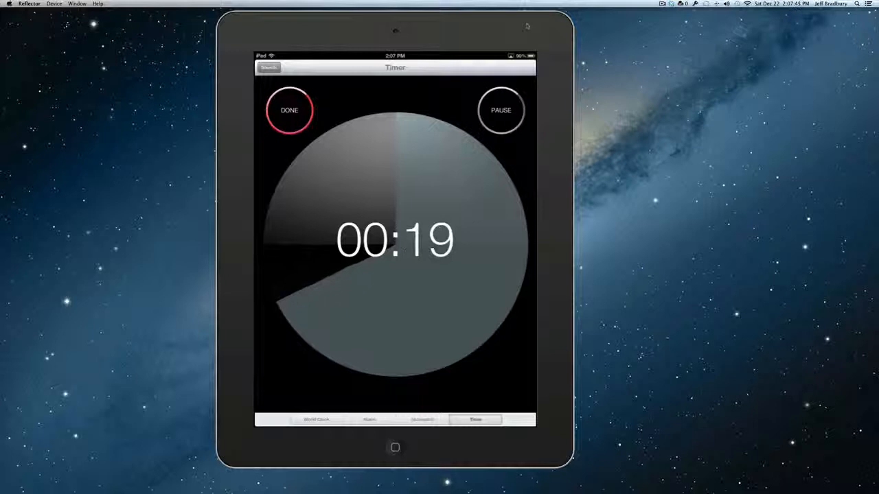